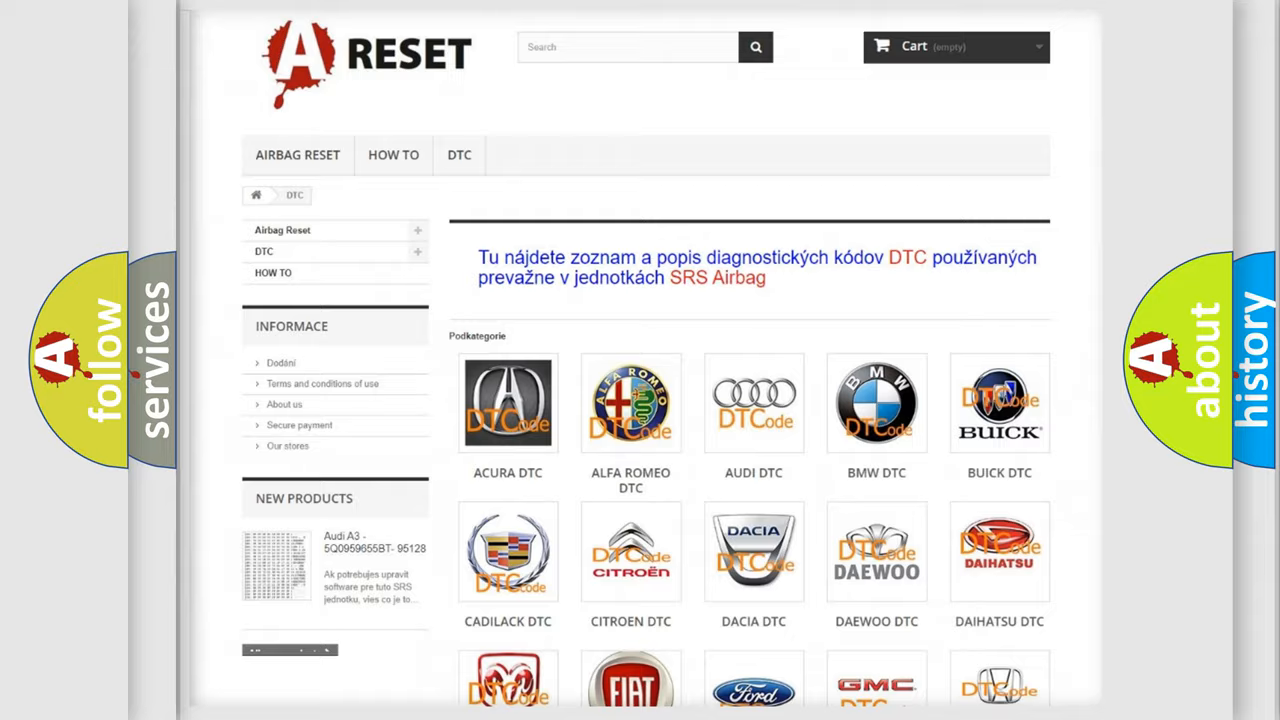
Open the Pontiac DTC tile and scroll its subcategory code list back to the top
scroll("down", 3)
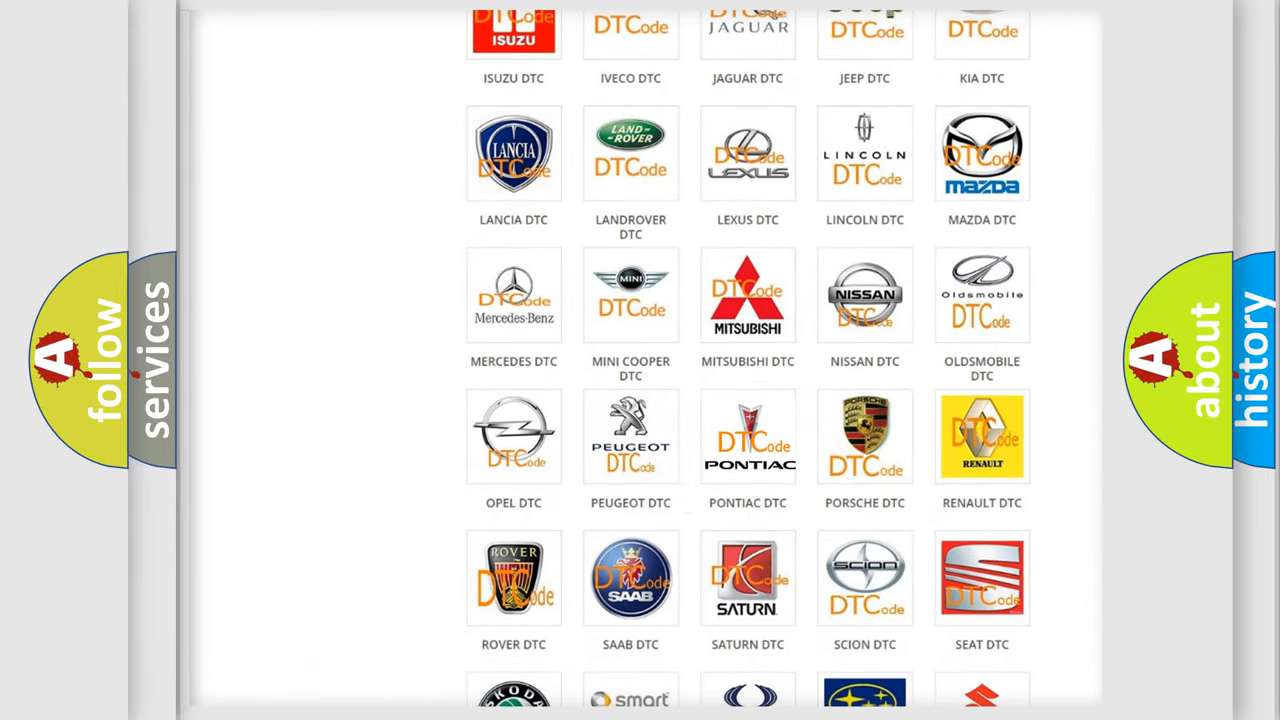
left_click(747, 436)
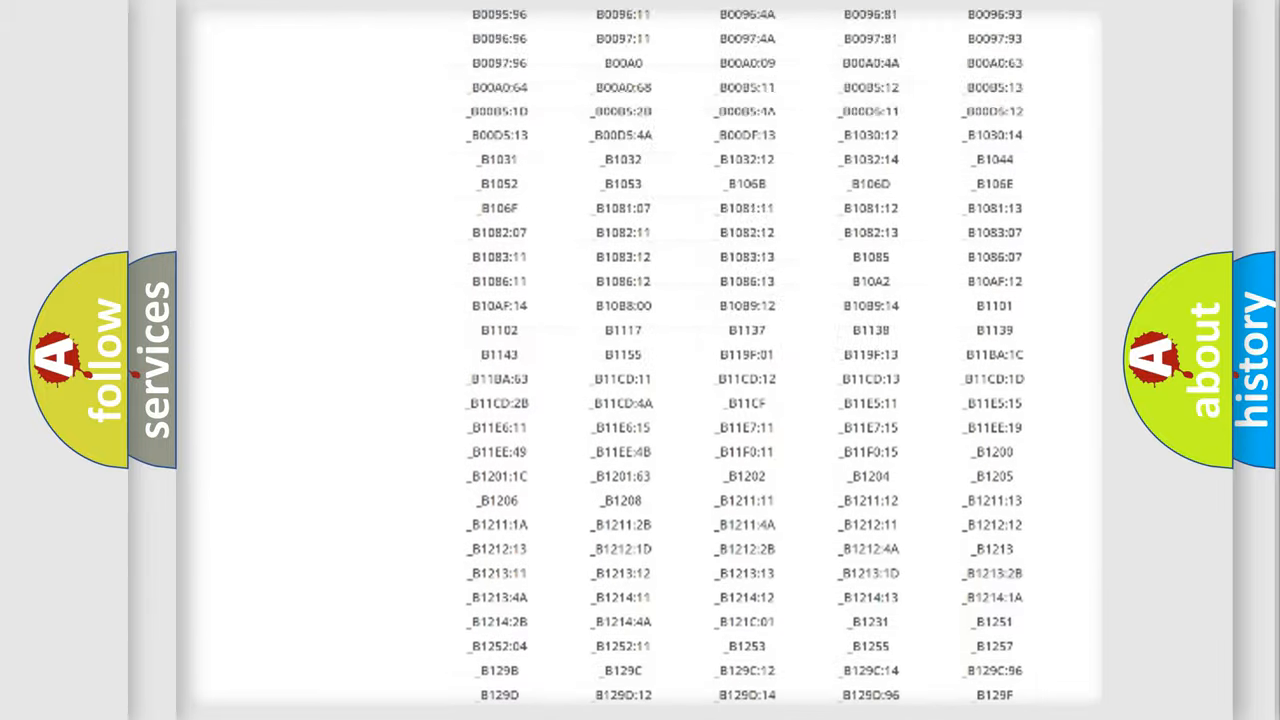
scroll("up", 3)
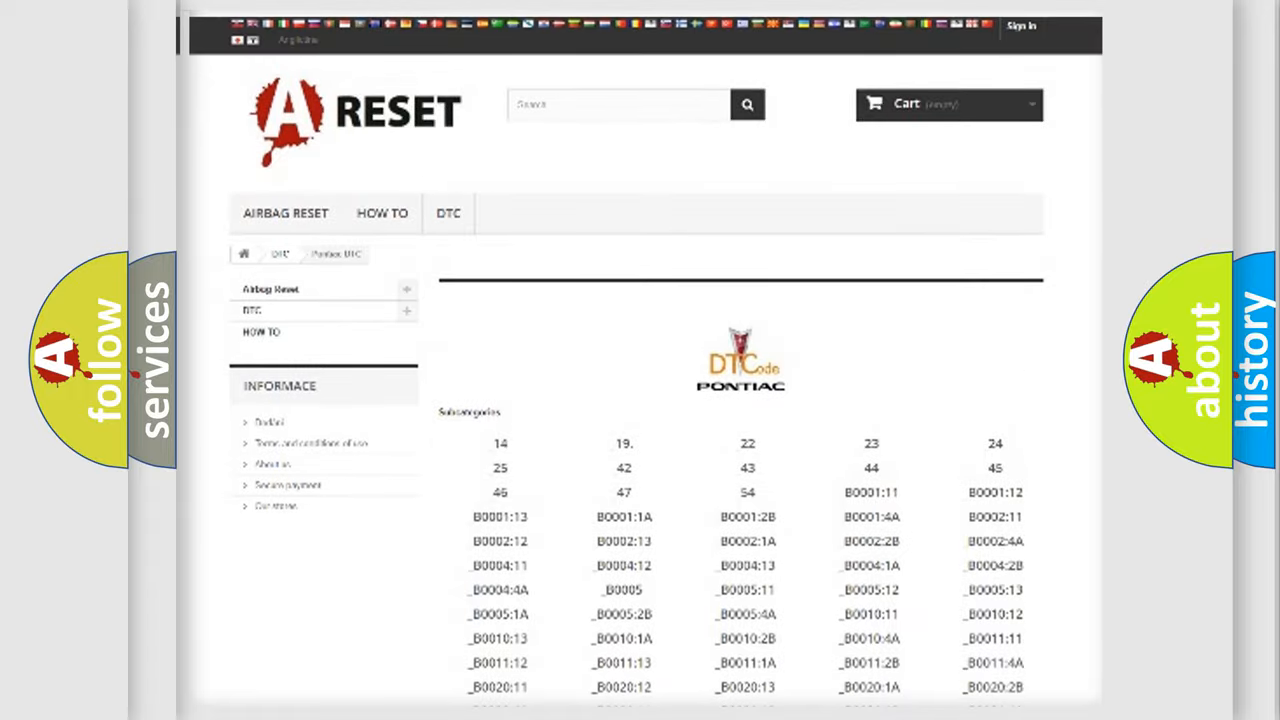